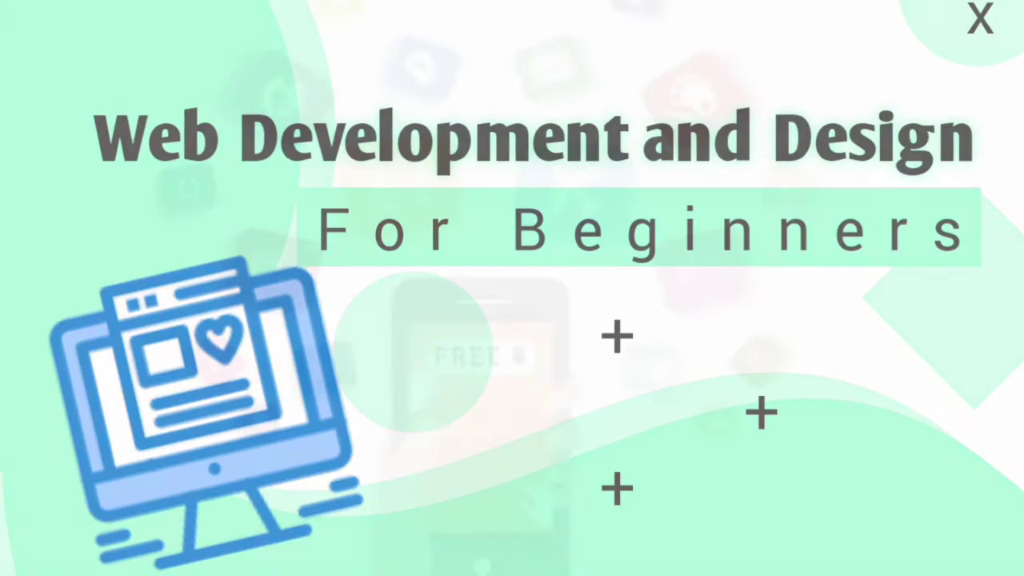
Watch the 'Web Development and Design For Beginners' outro card fade to a blank white screen.
left_click(979, 20)
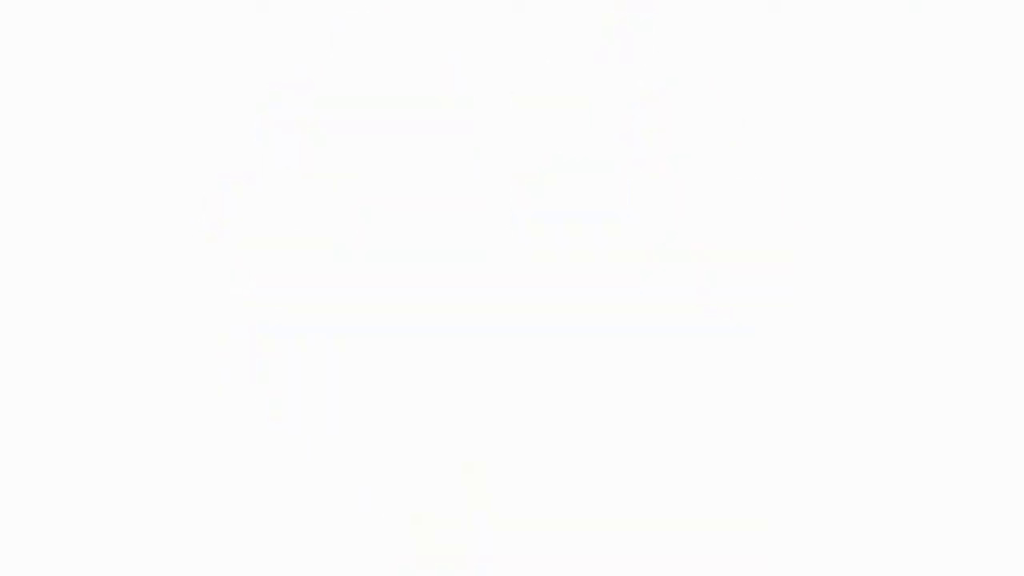